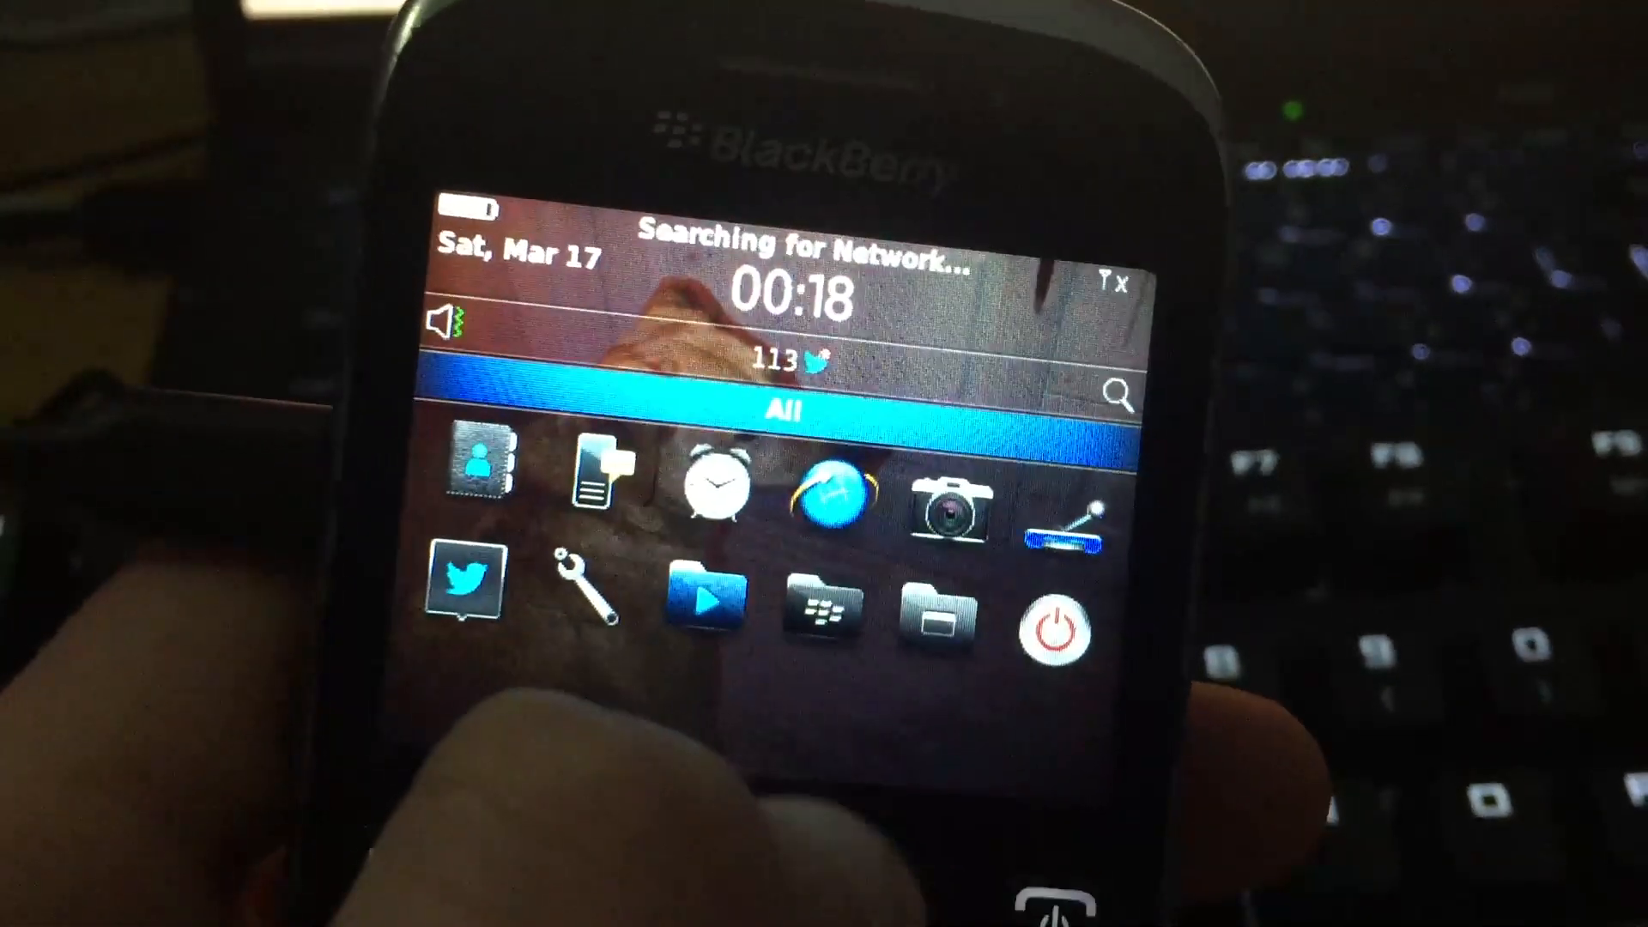
Step: Join the saved Wi-Fi network pwn from Options > Networks and Connections > Wi-Fi Network
click(1064, 515)
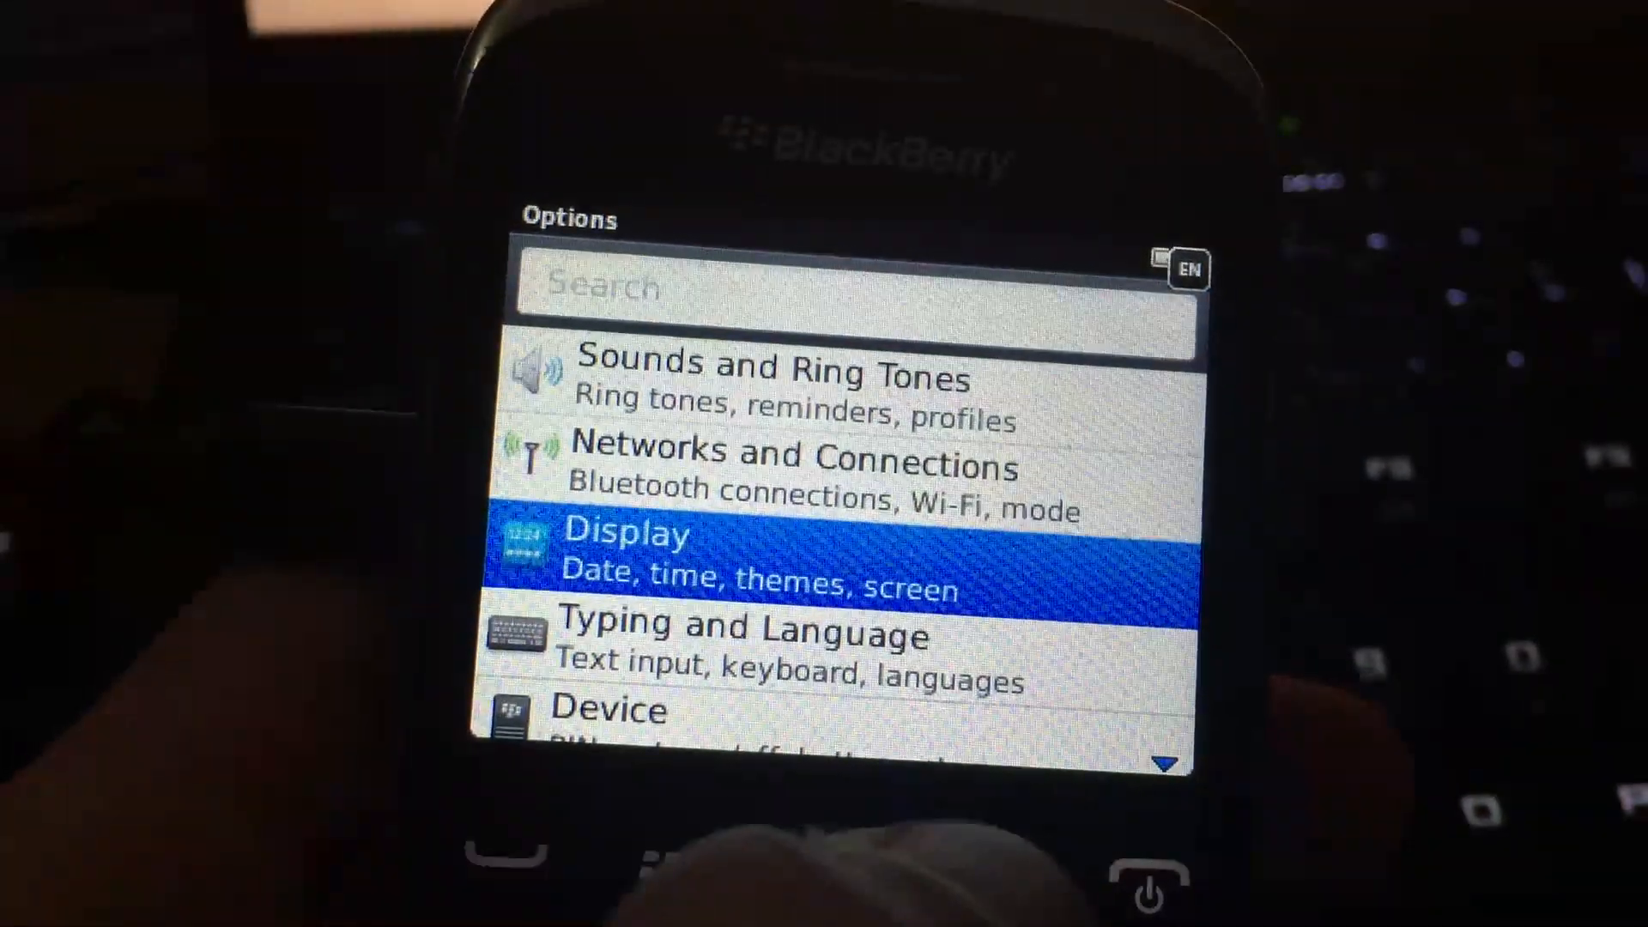
click(794, 471)
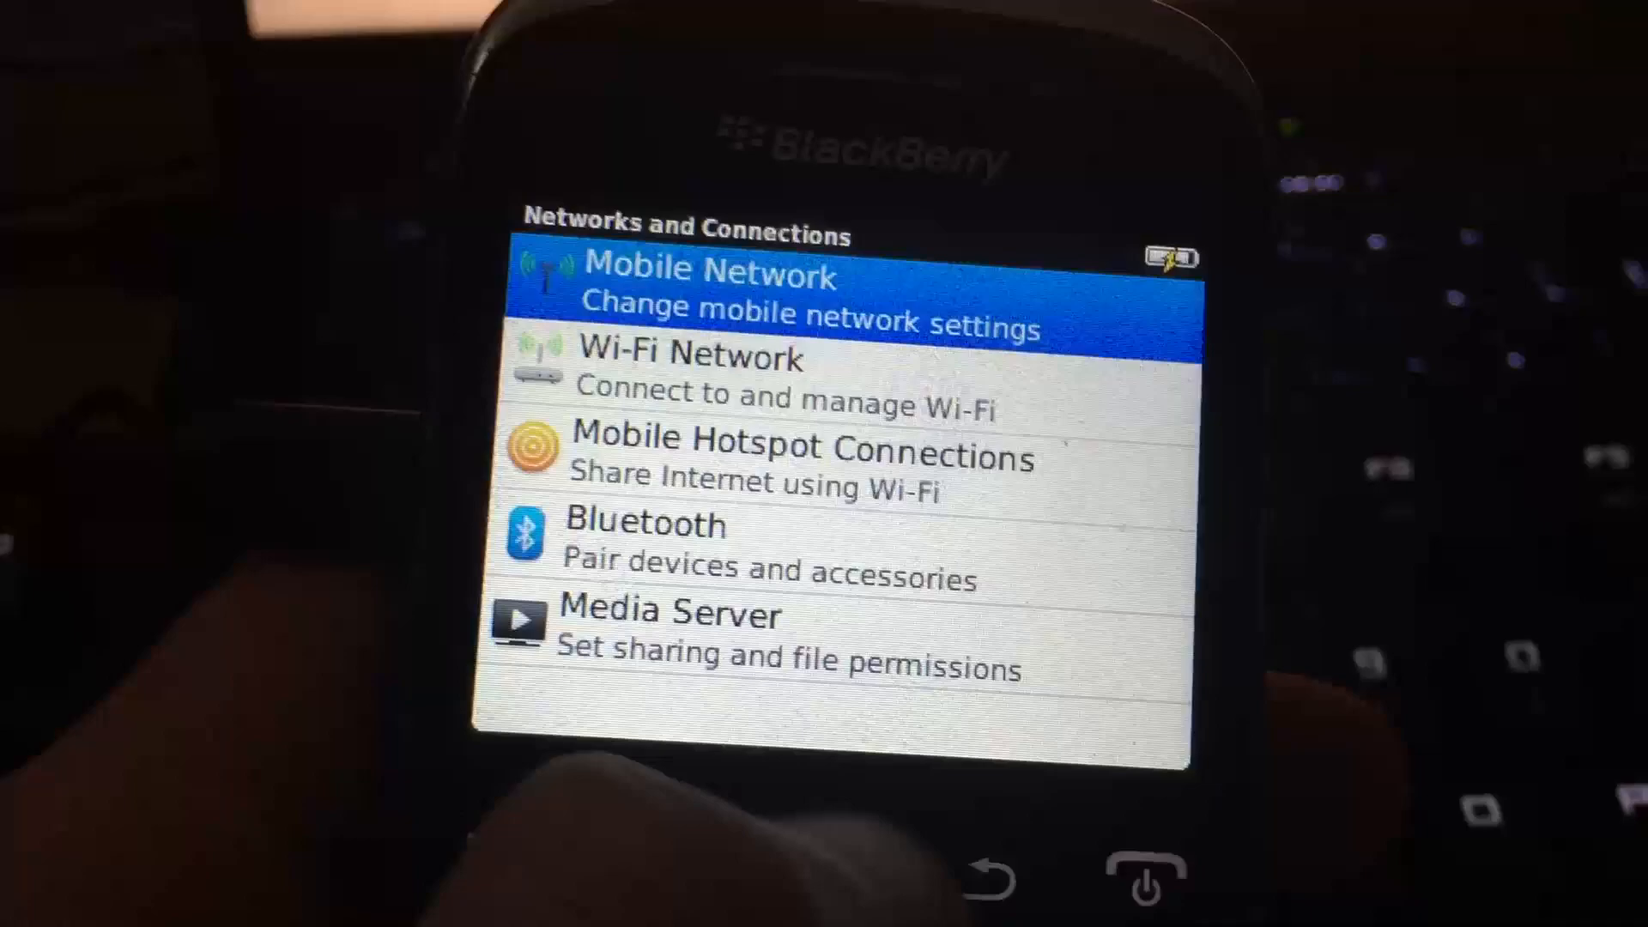
click(693, 378)
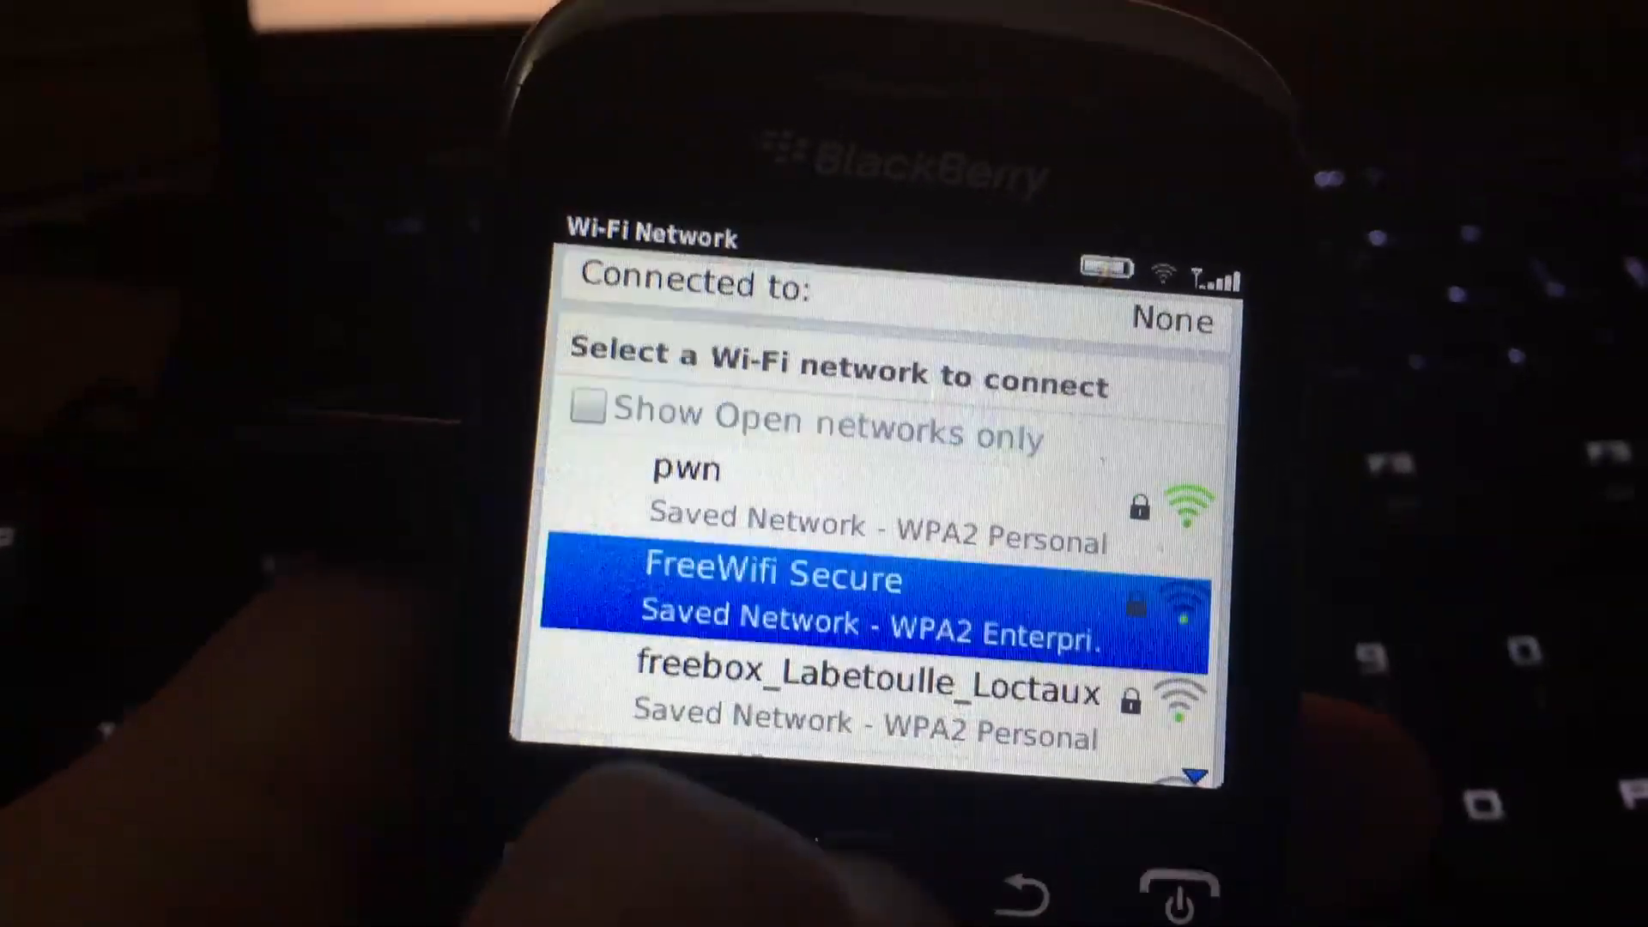
click(685, 469)
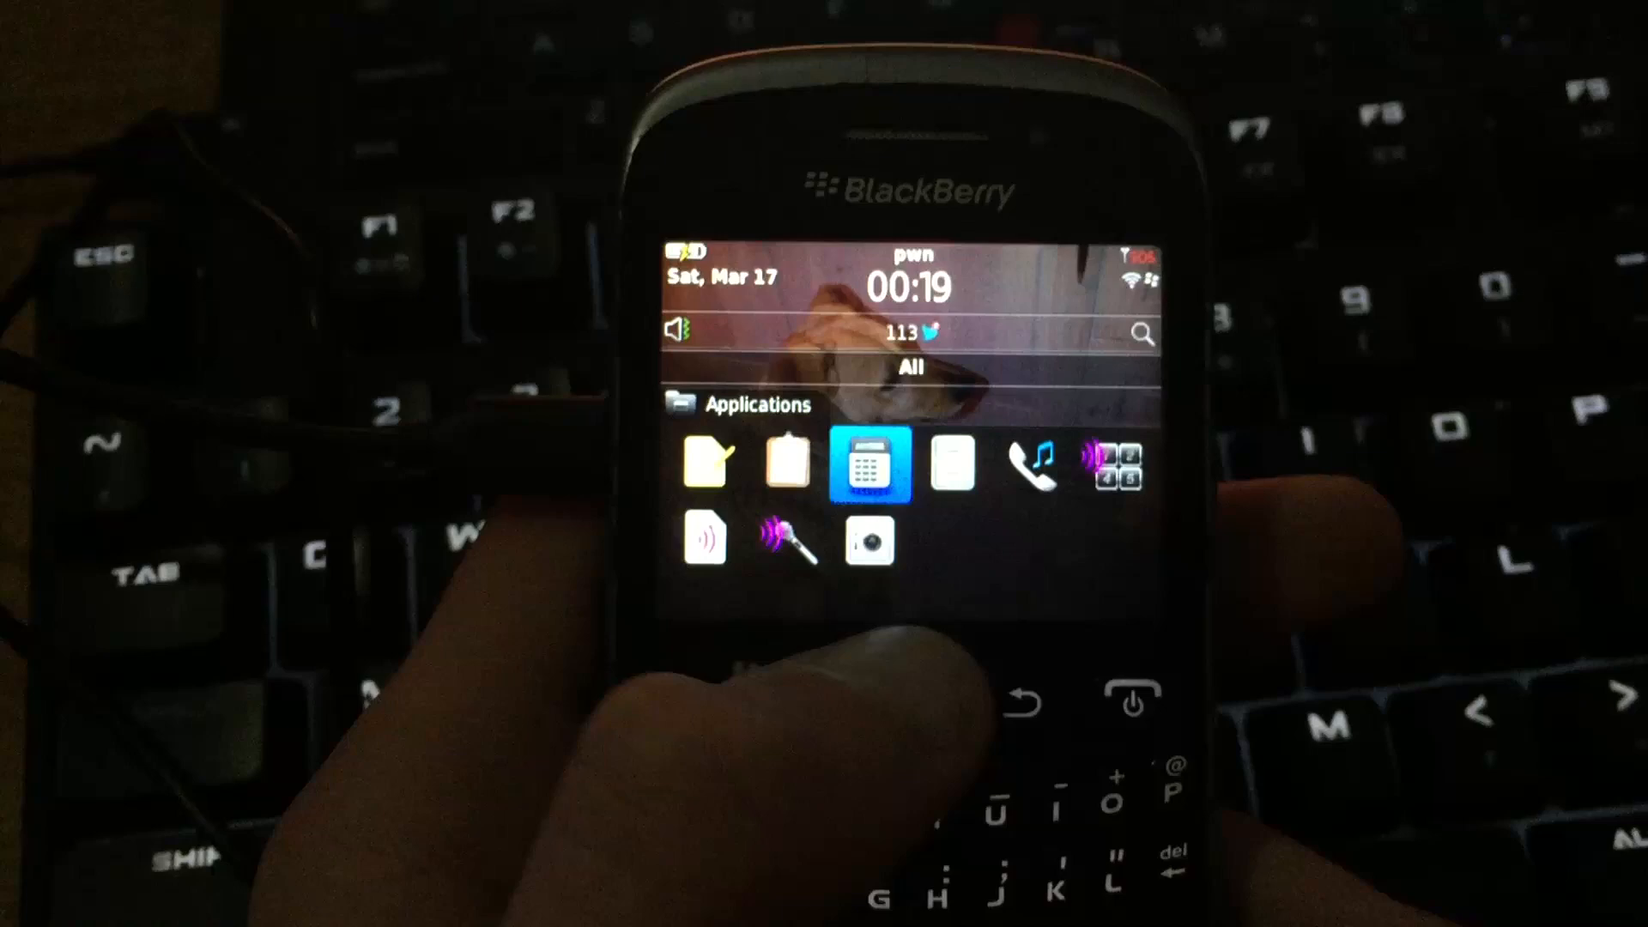
Step: Back out of the Applications folder to the home screen, with Browser highlighted
click(870, 465)
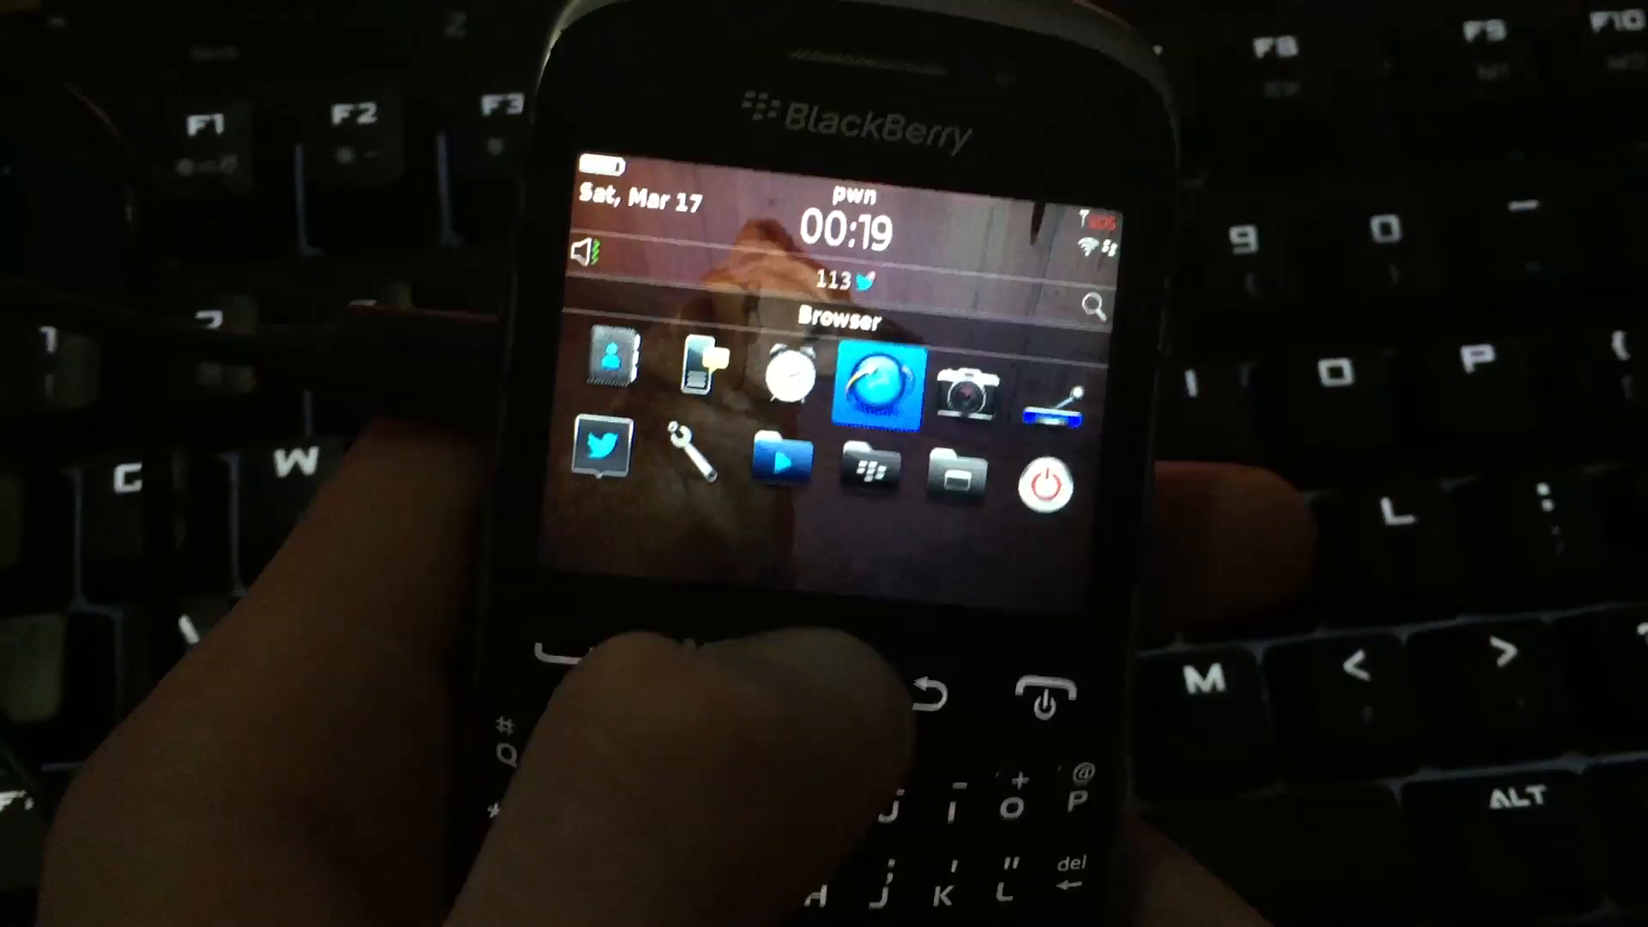
click(870, 394)
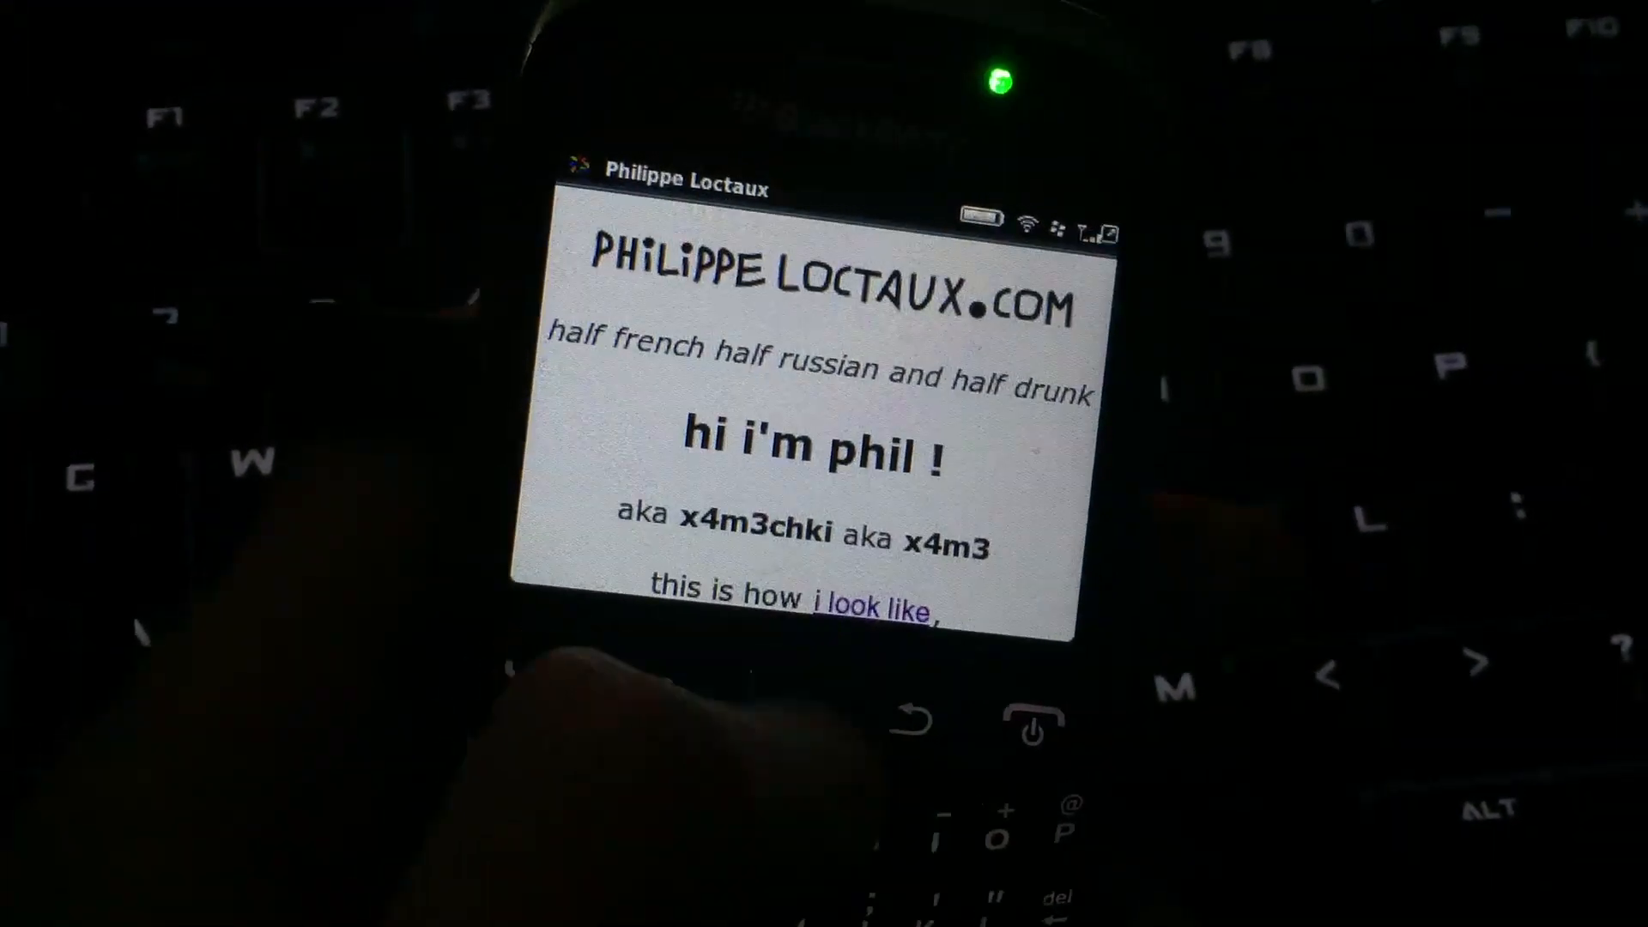
scroll(down, 3)
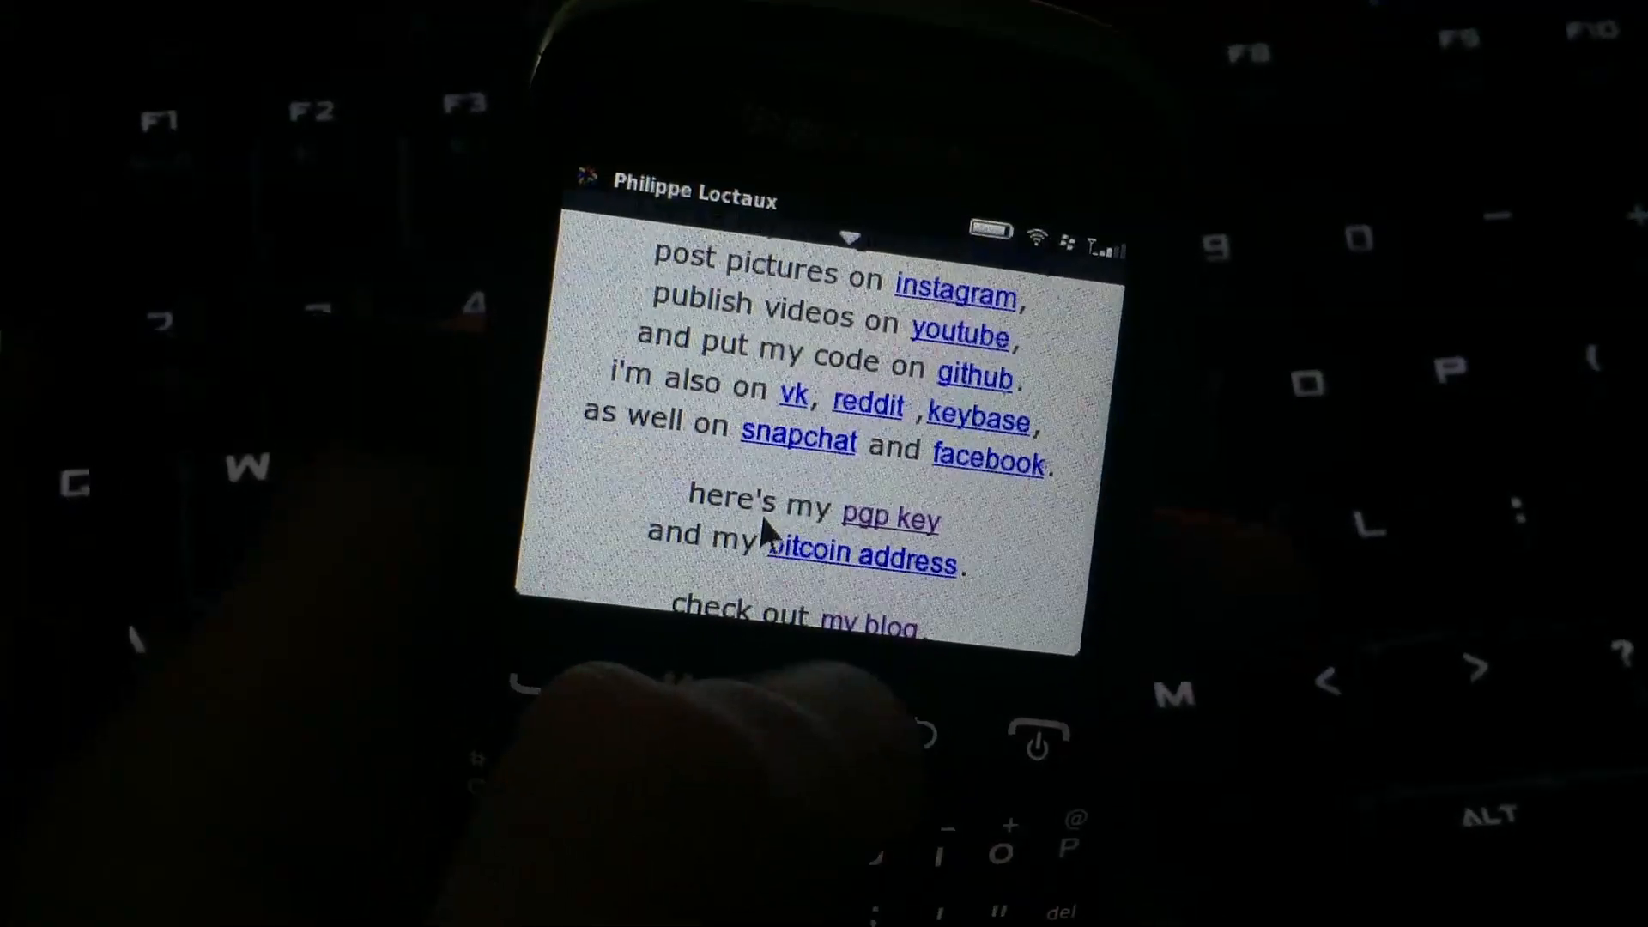
scroll(down, 3)
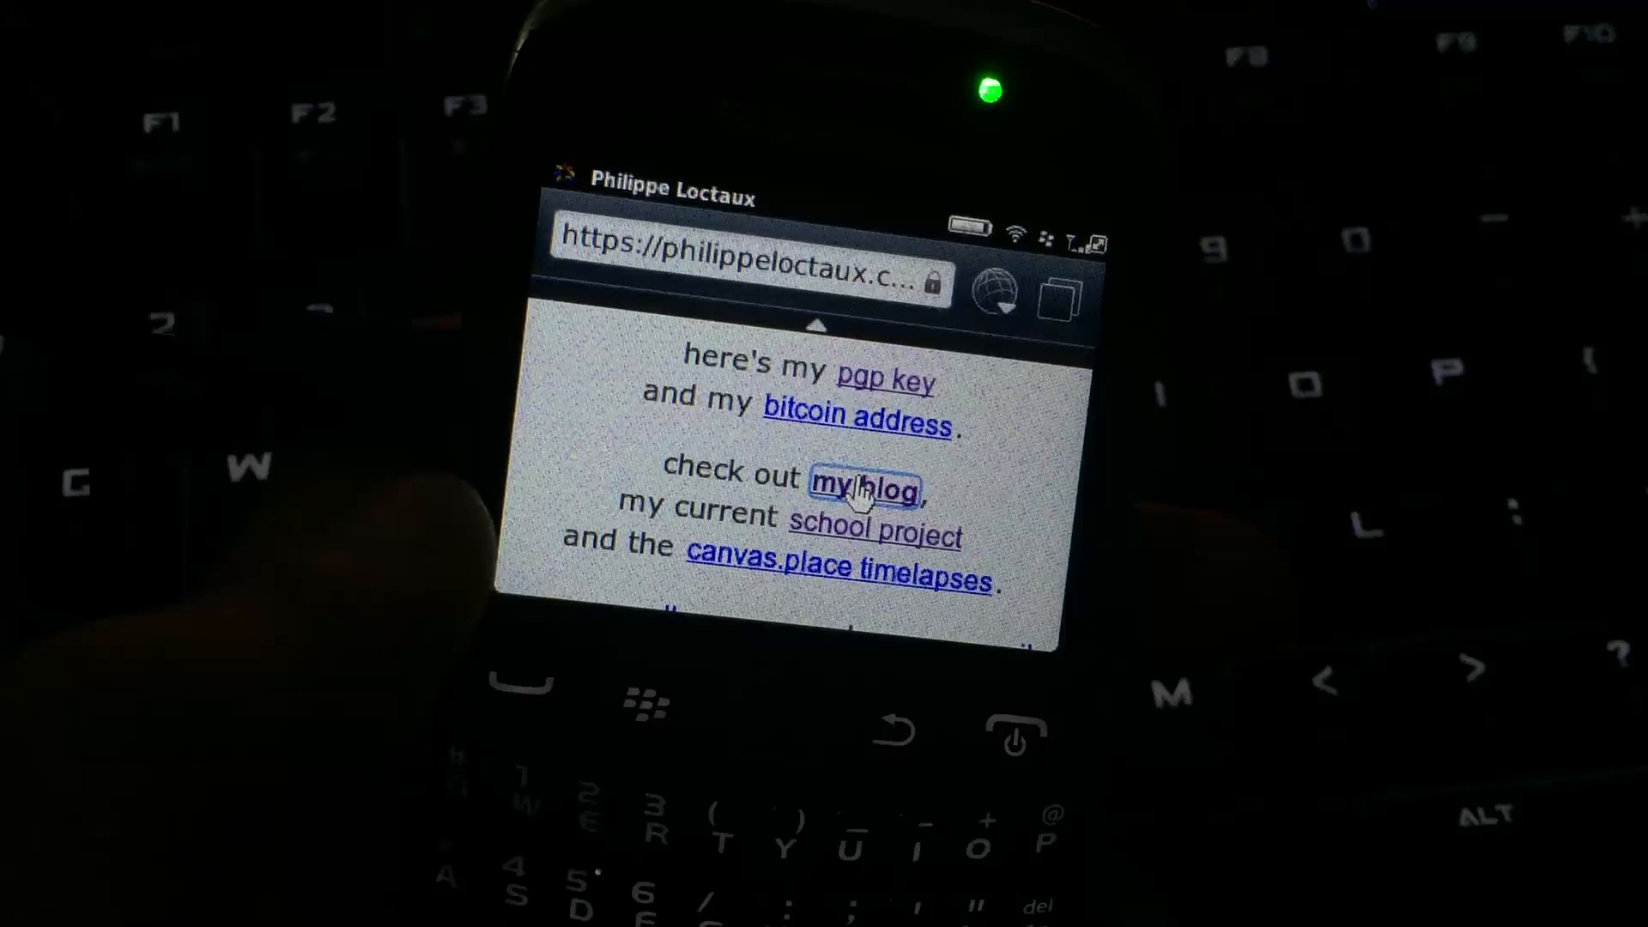
click(865, 484)
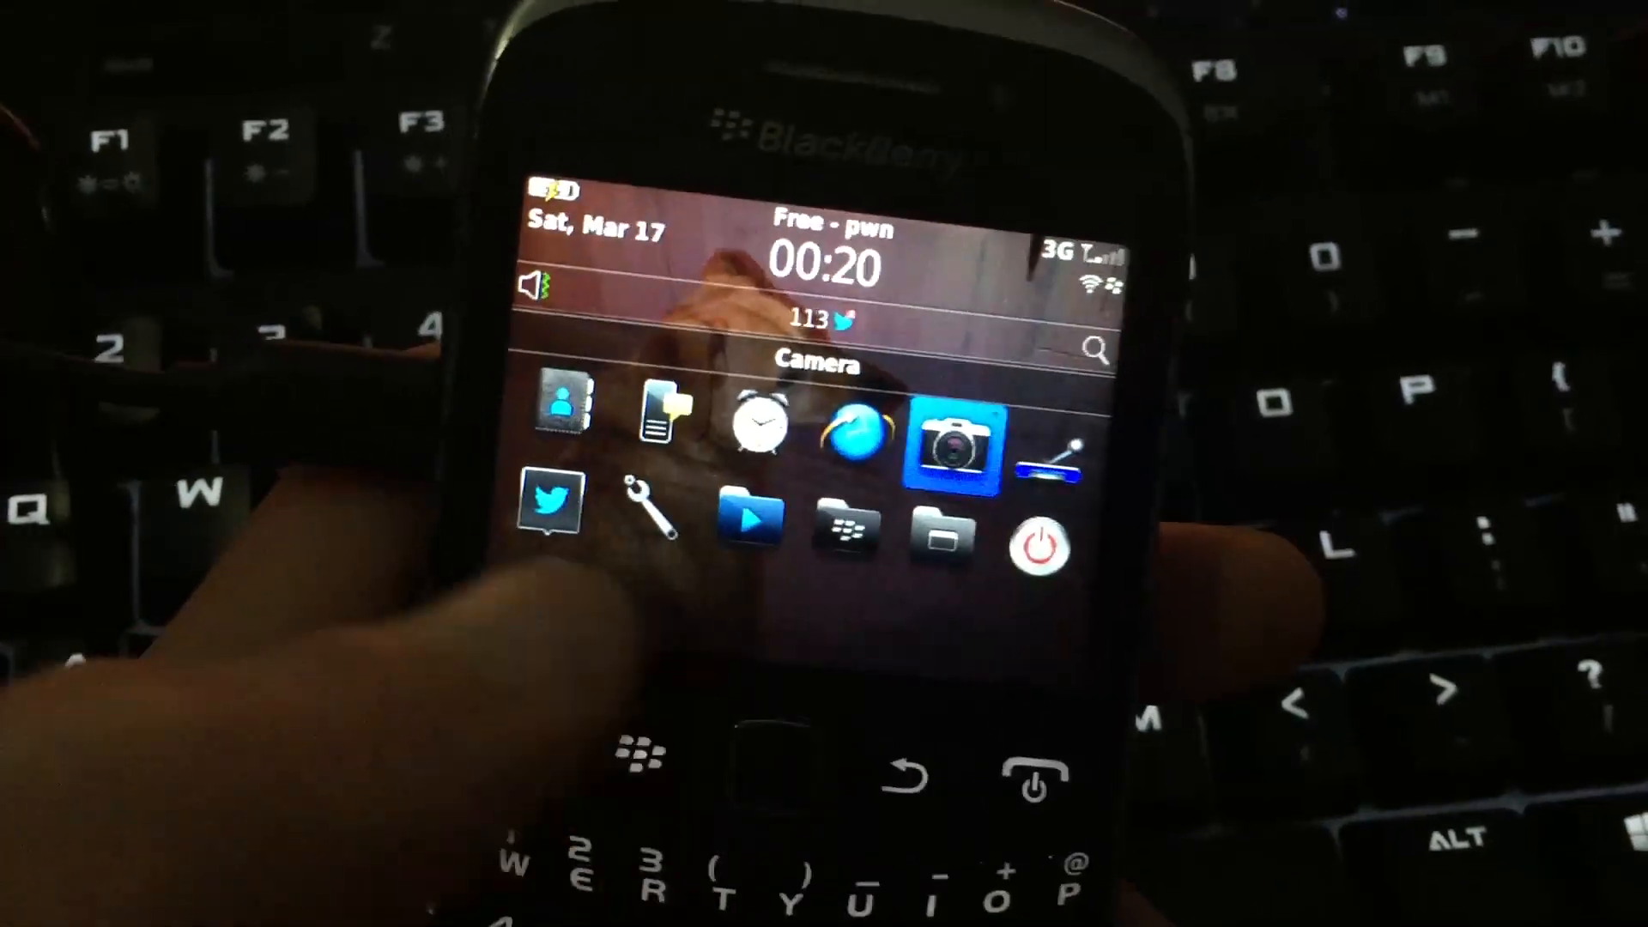
Step: Launch Brick Breaker from the Games folder to its Play/Options/Exit menu
click(959, 434)
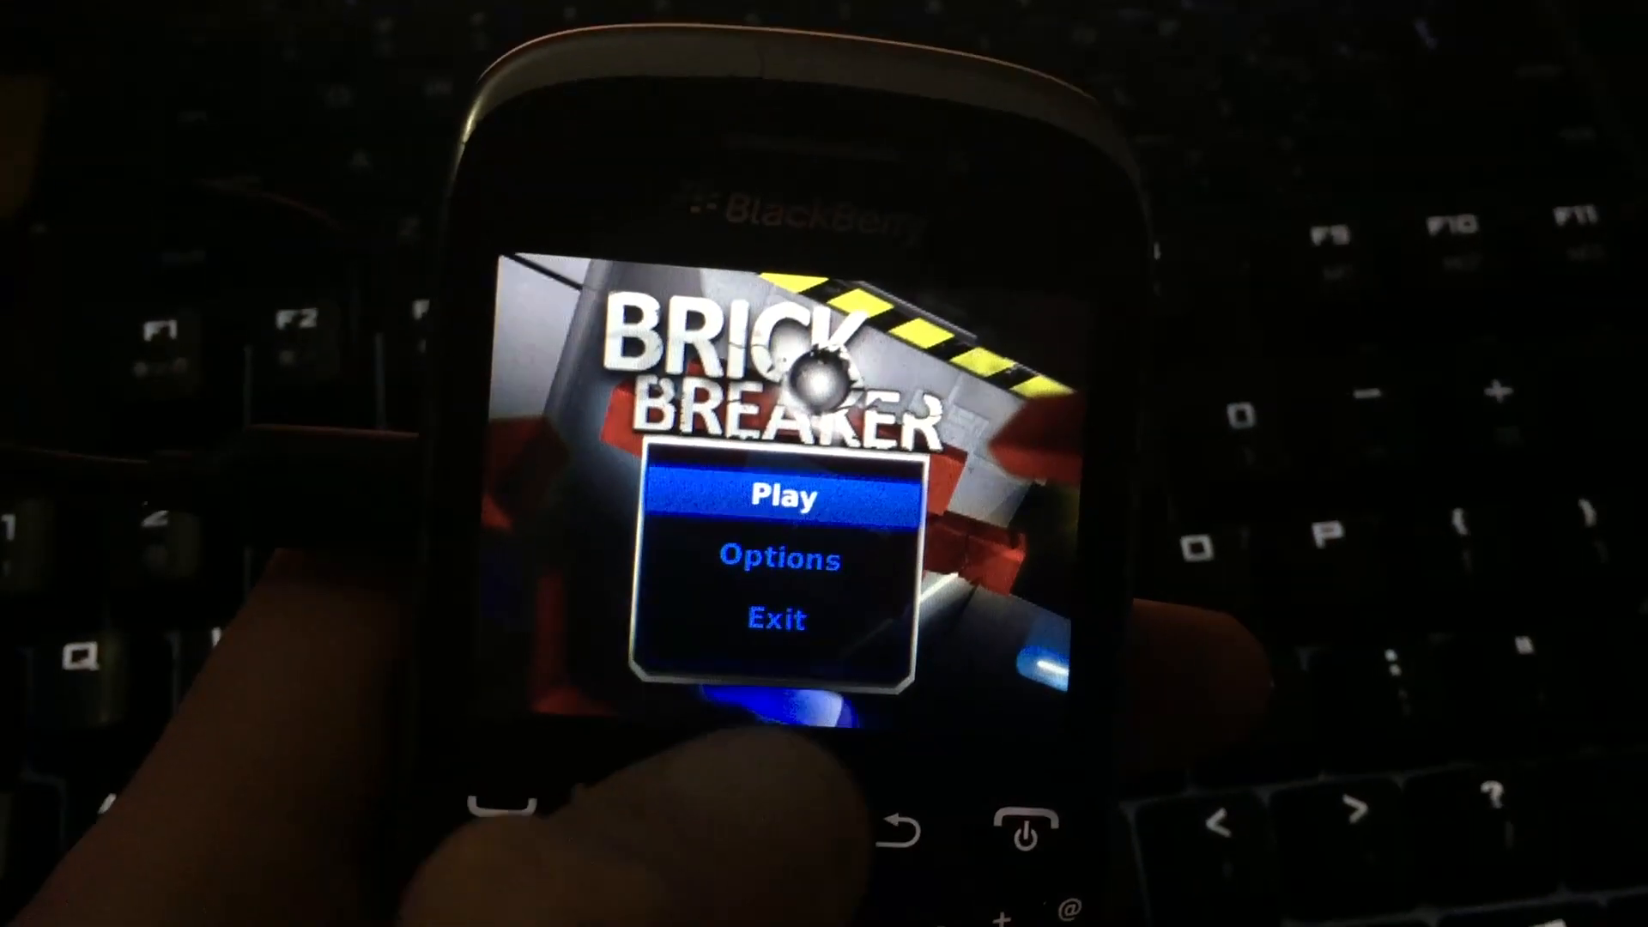
Step: Play a quick round of Brick Breaker, then quit to the home screen
click(780, 494)
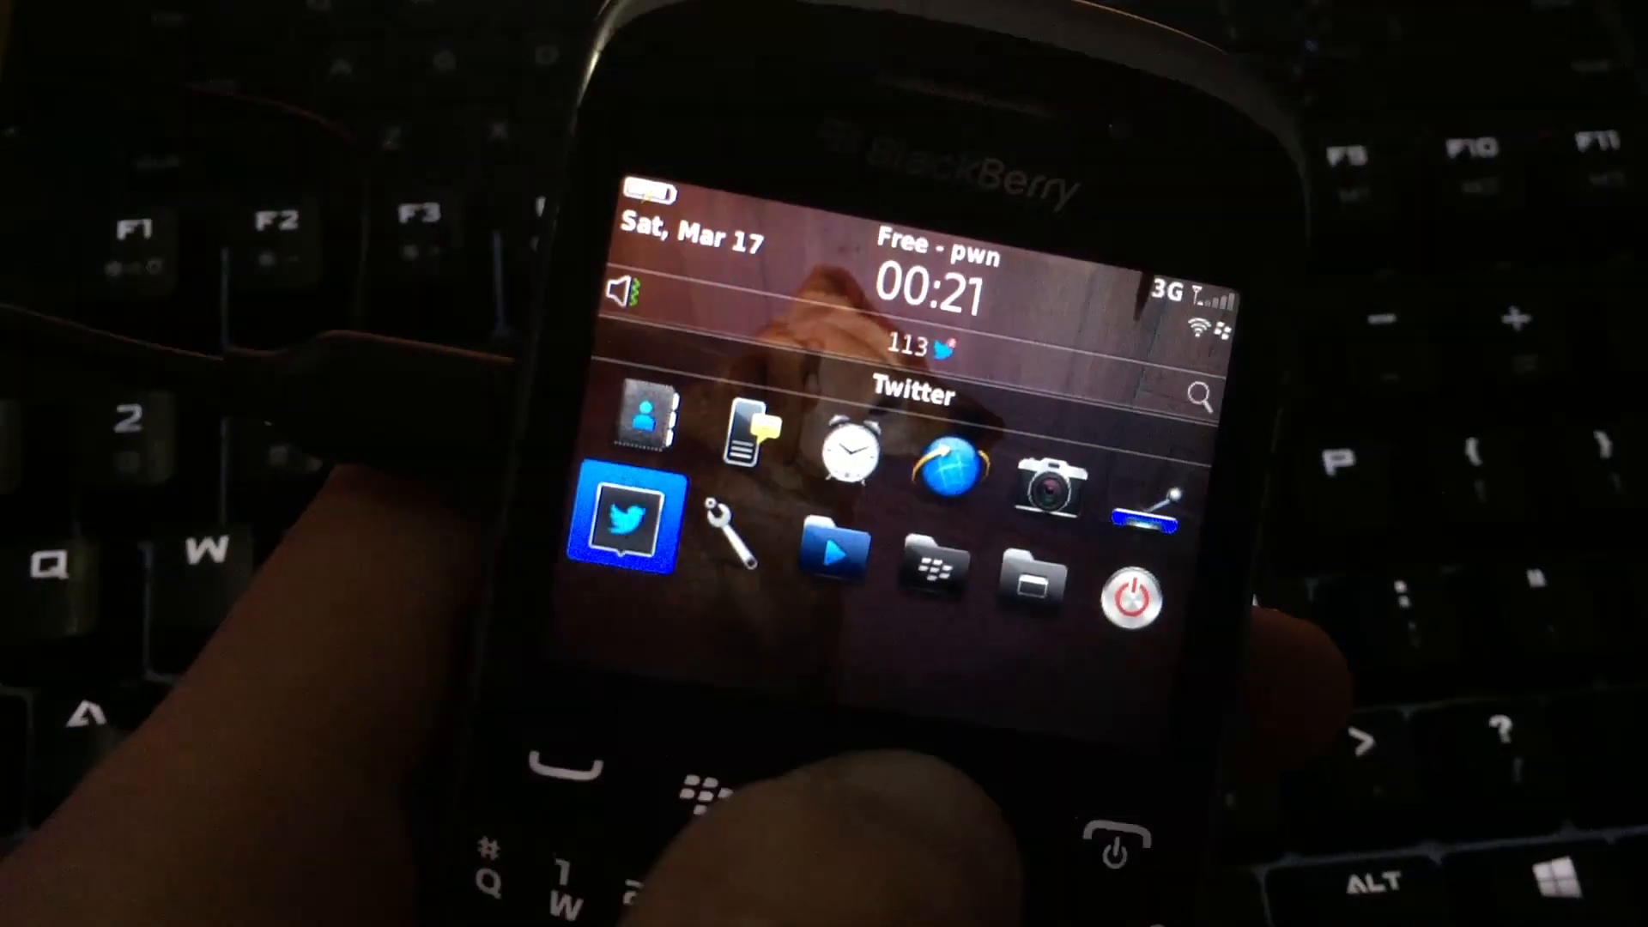
click(623, 524)
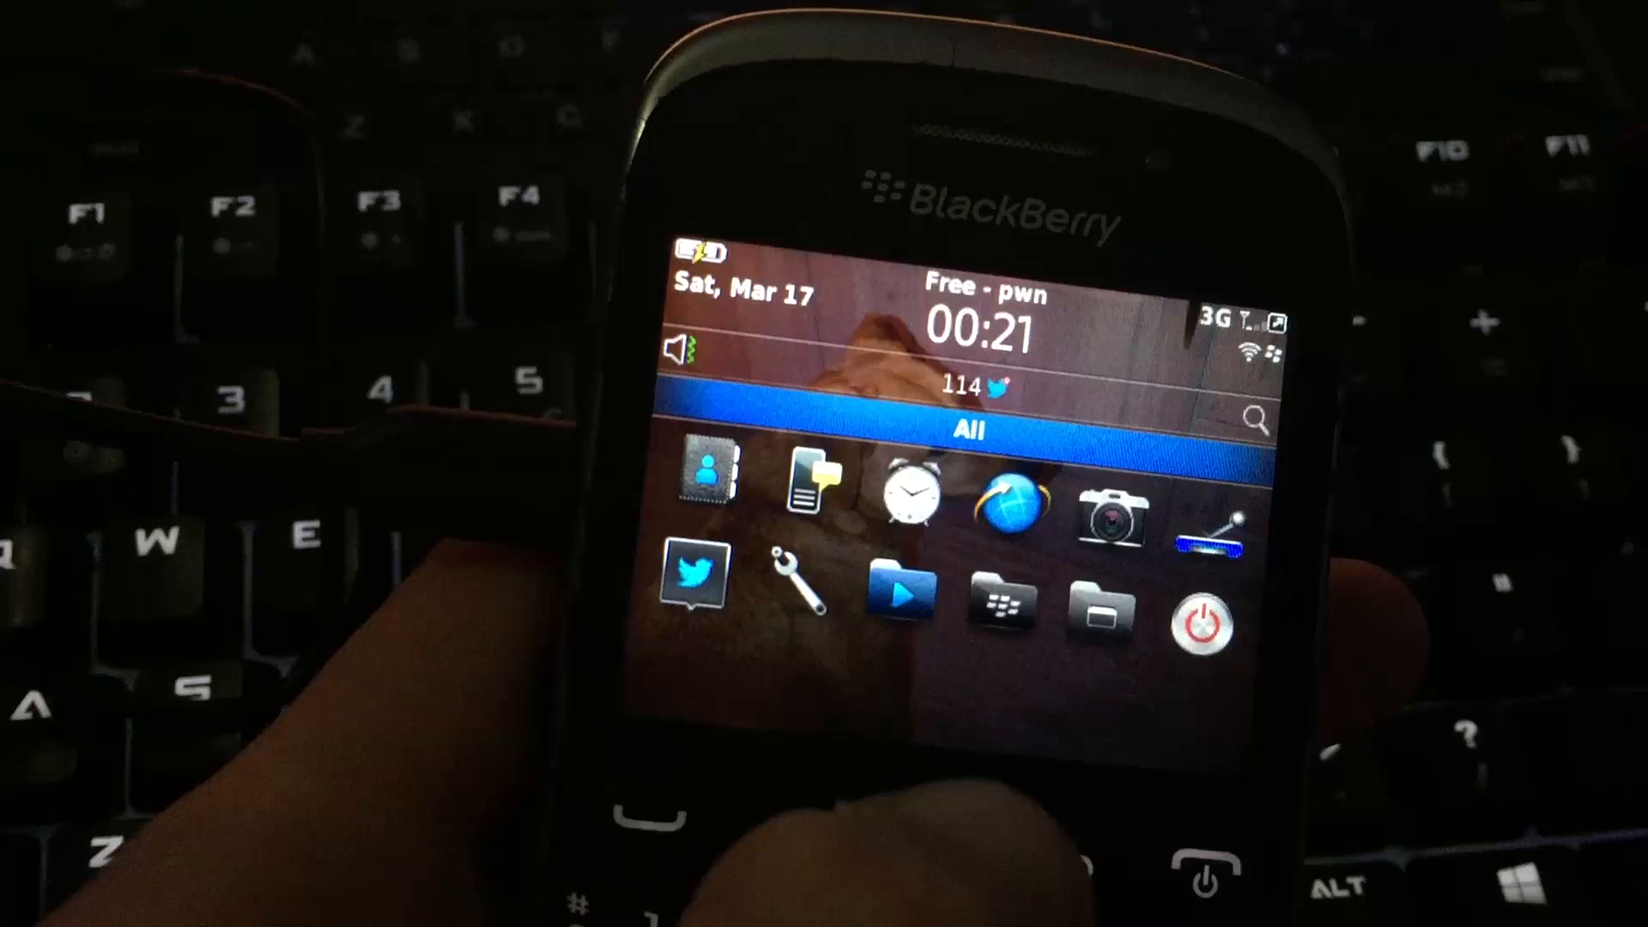
click(694, 581)
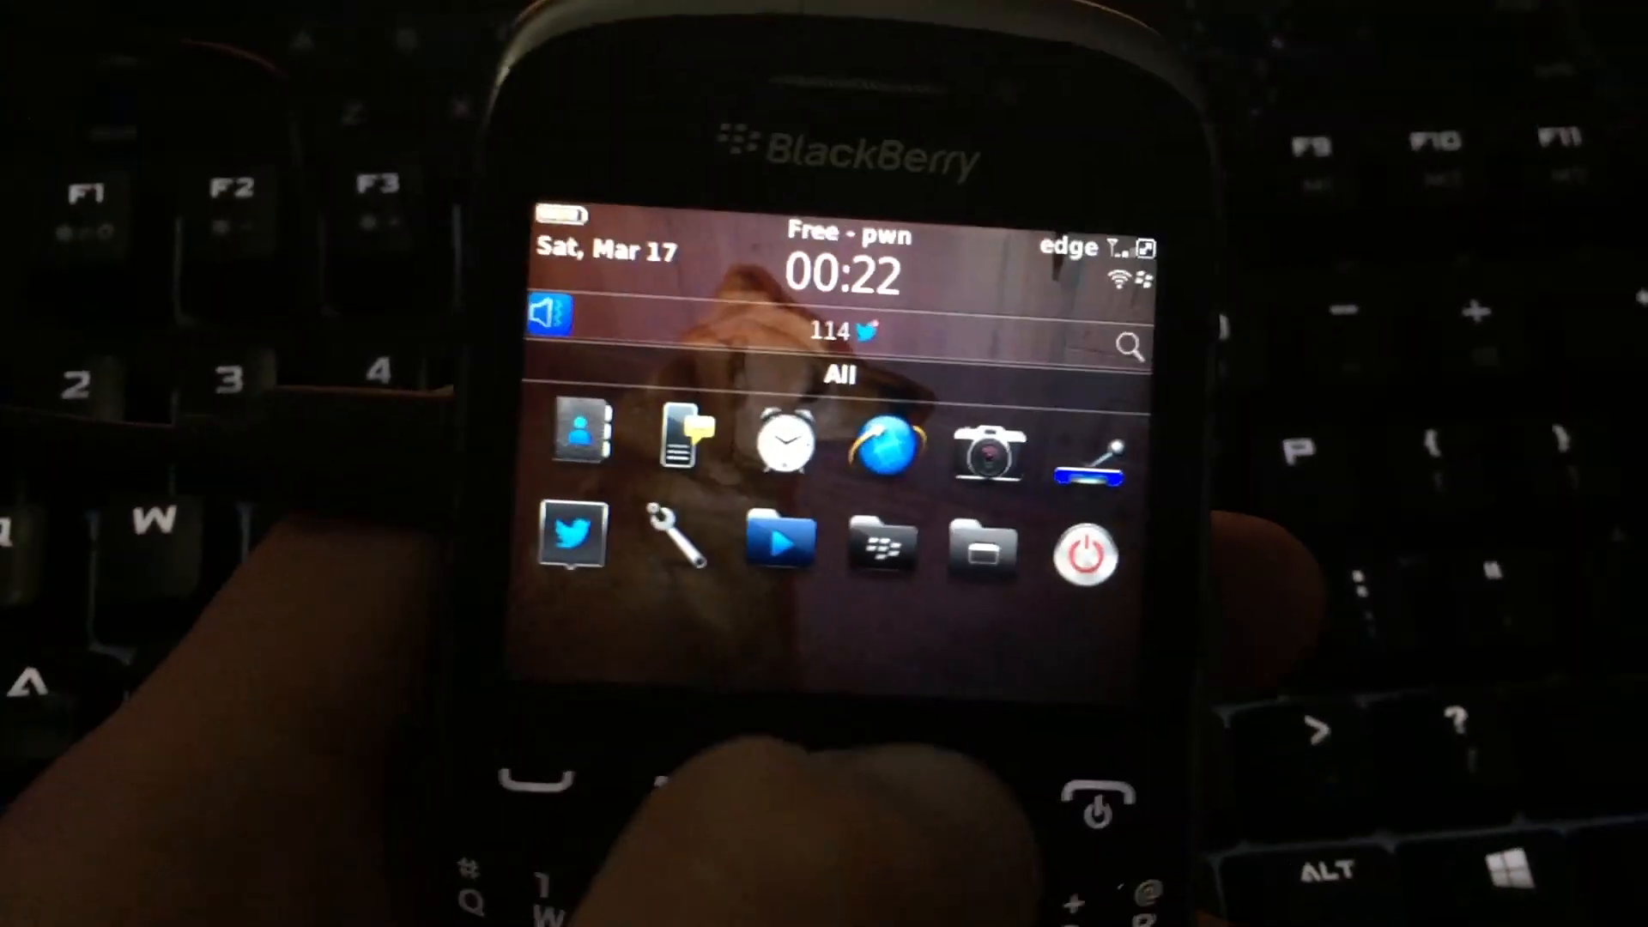
click(1132, 346)
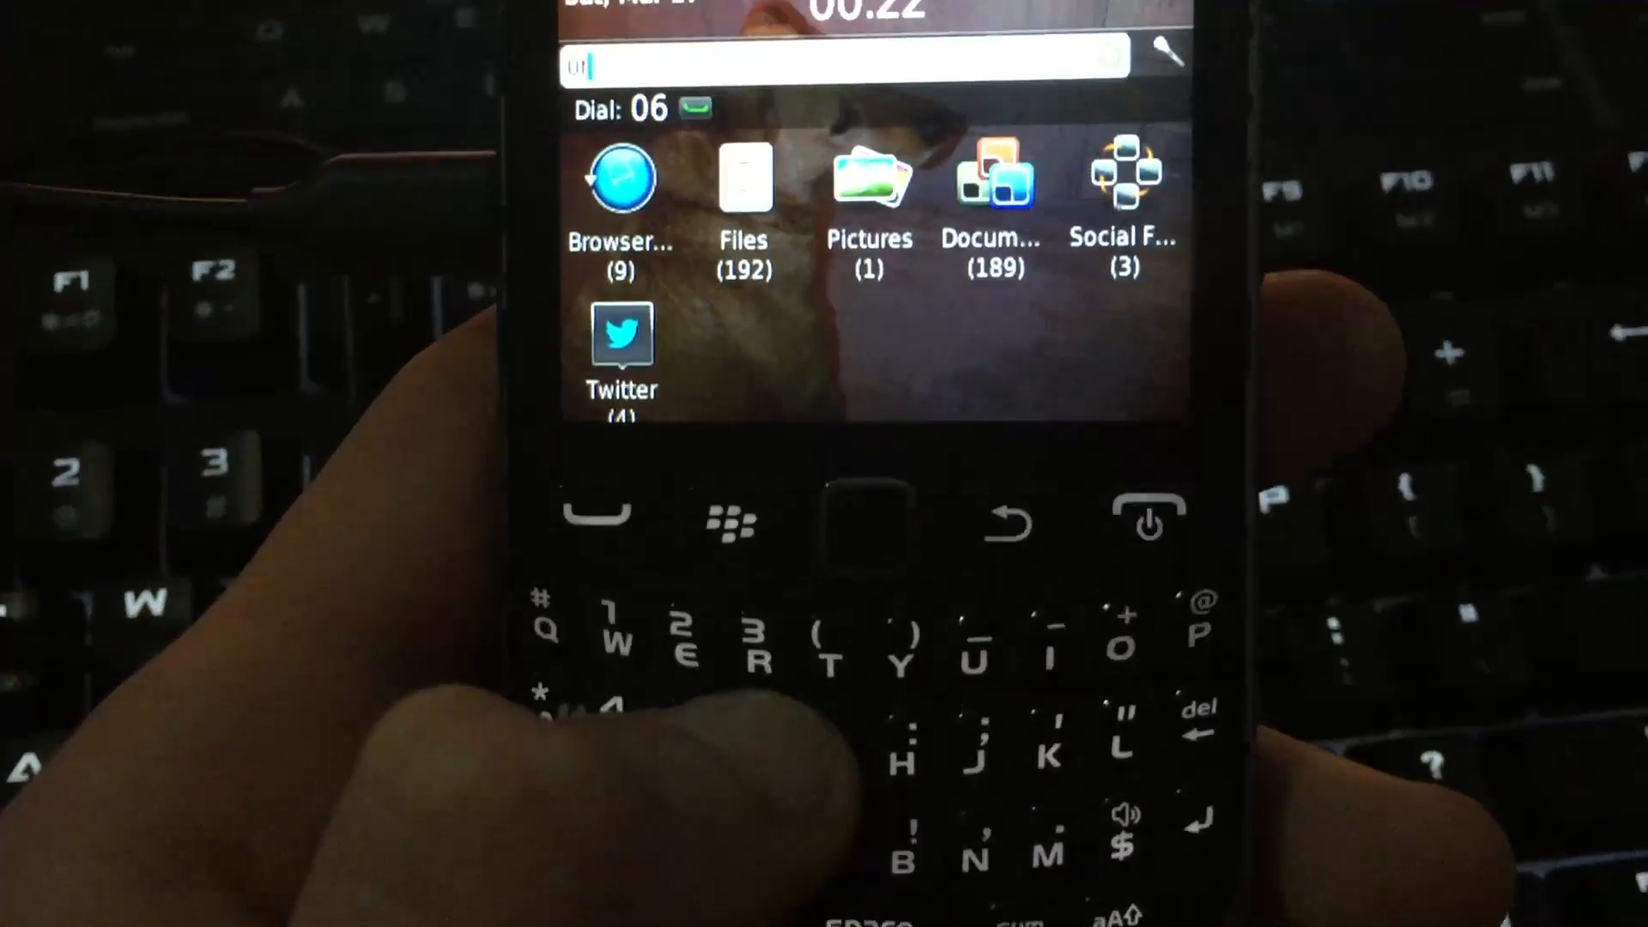
Step: Search 'Ofew' from the home screen to reach Options and scroll its categories
text(Ofew)
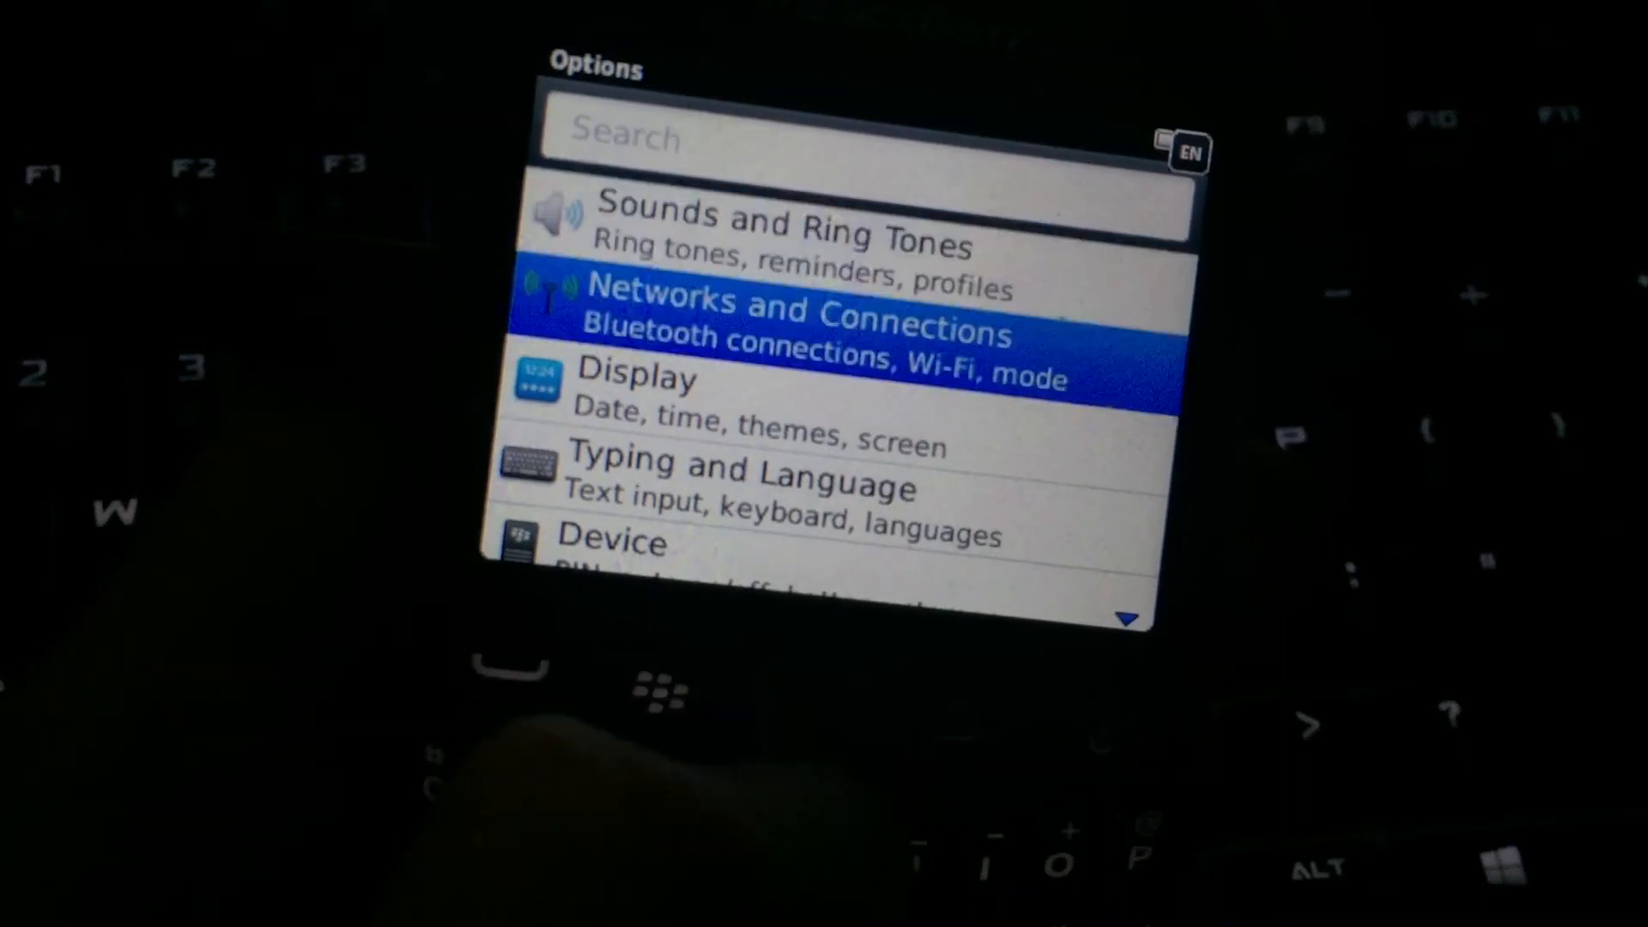
scroll(down, 3)
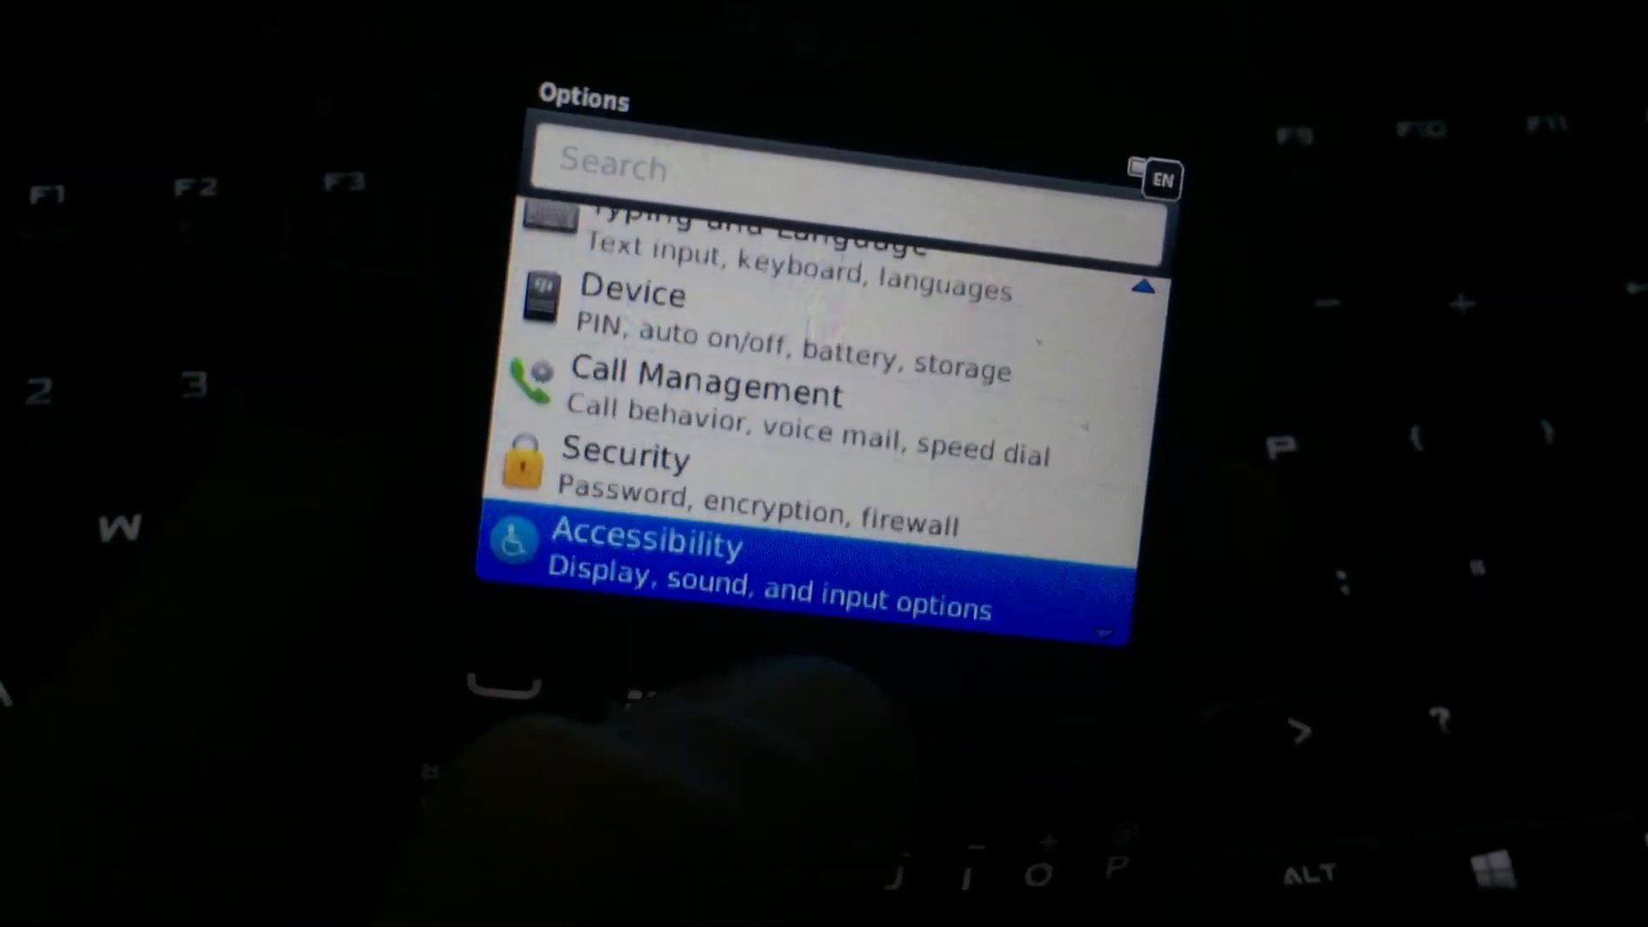
Step: Open Device > Auto On/Off to view the weekday and weekend power schedules
click(631, 294)
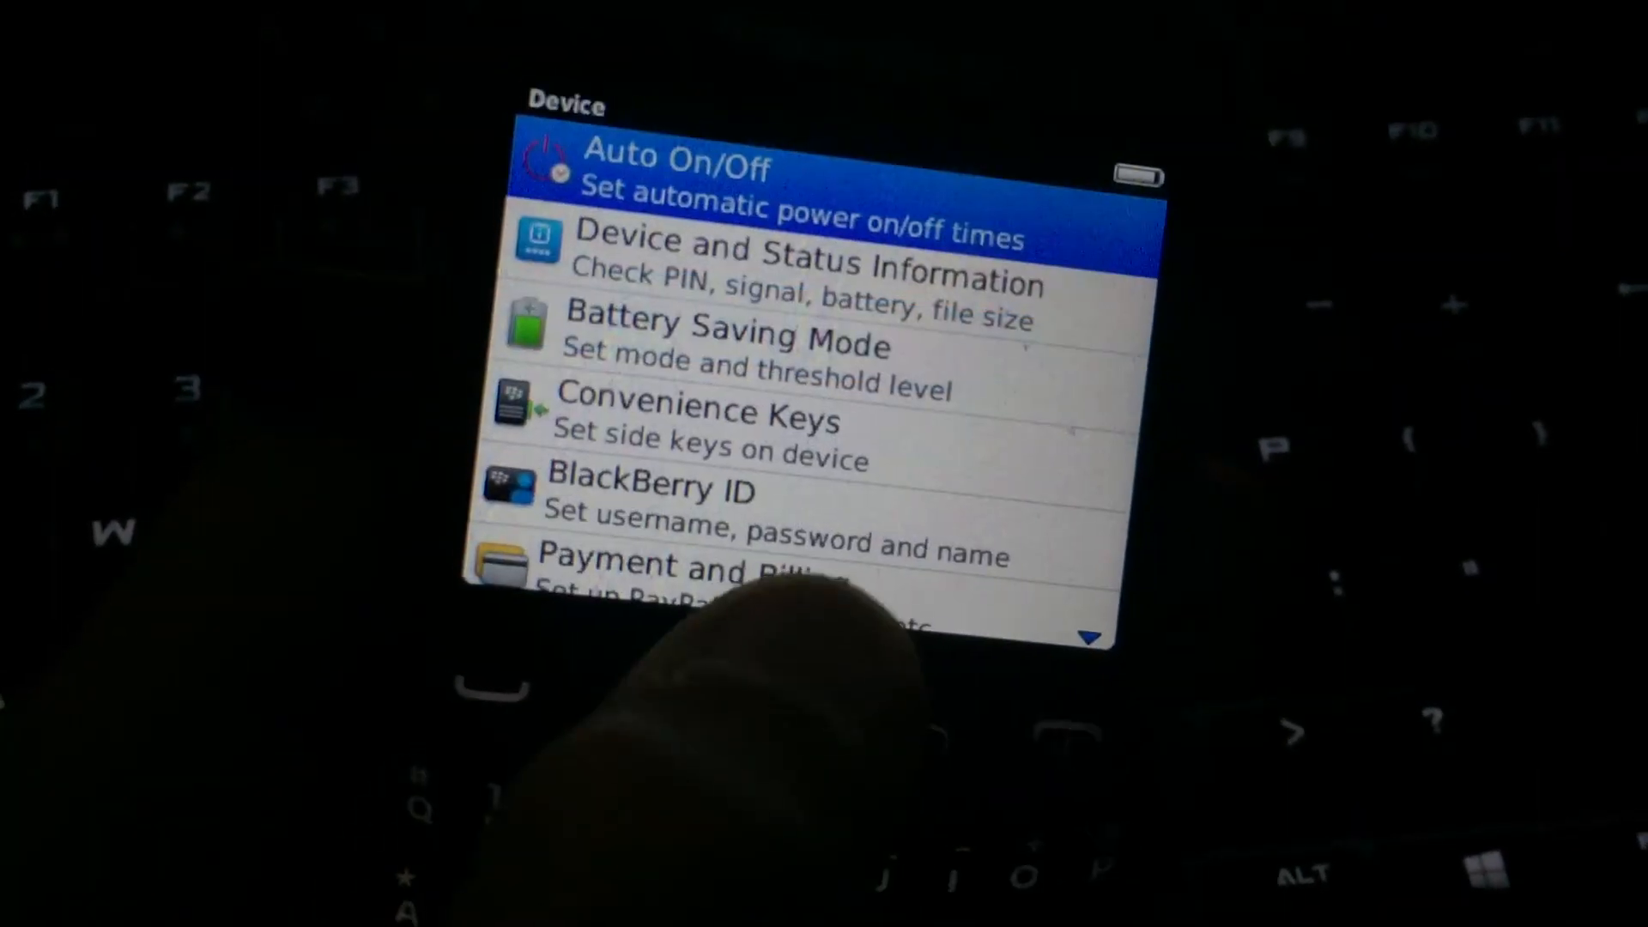
click(725, 343)
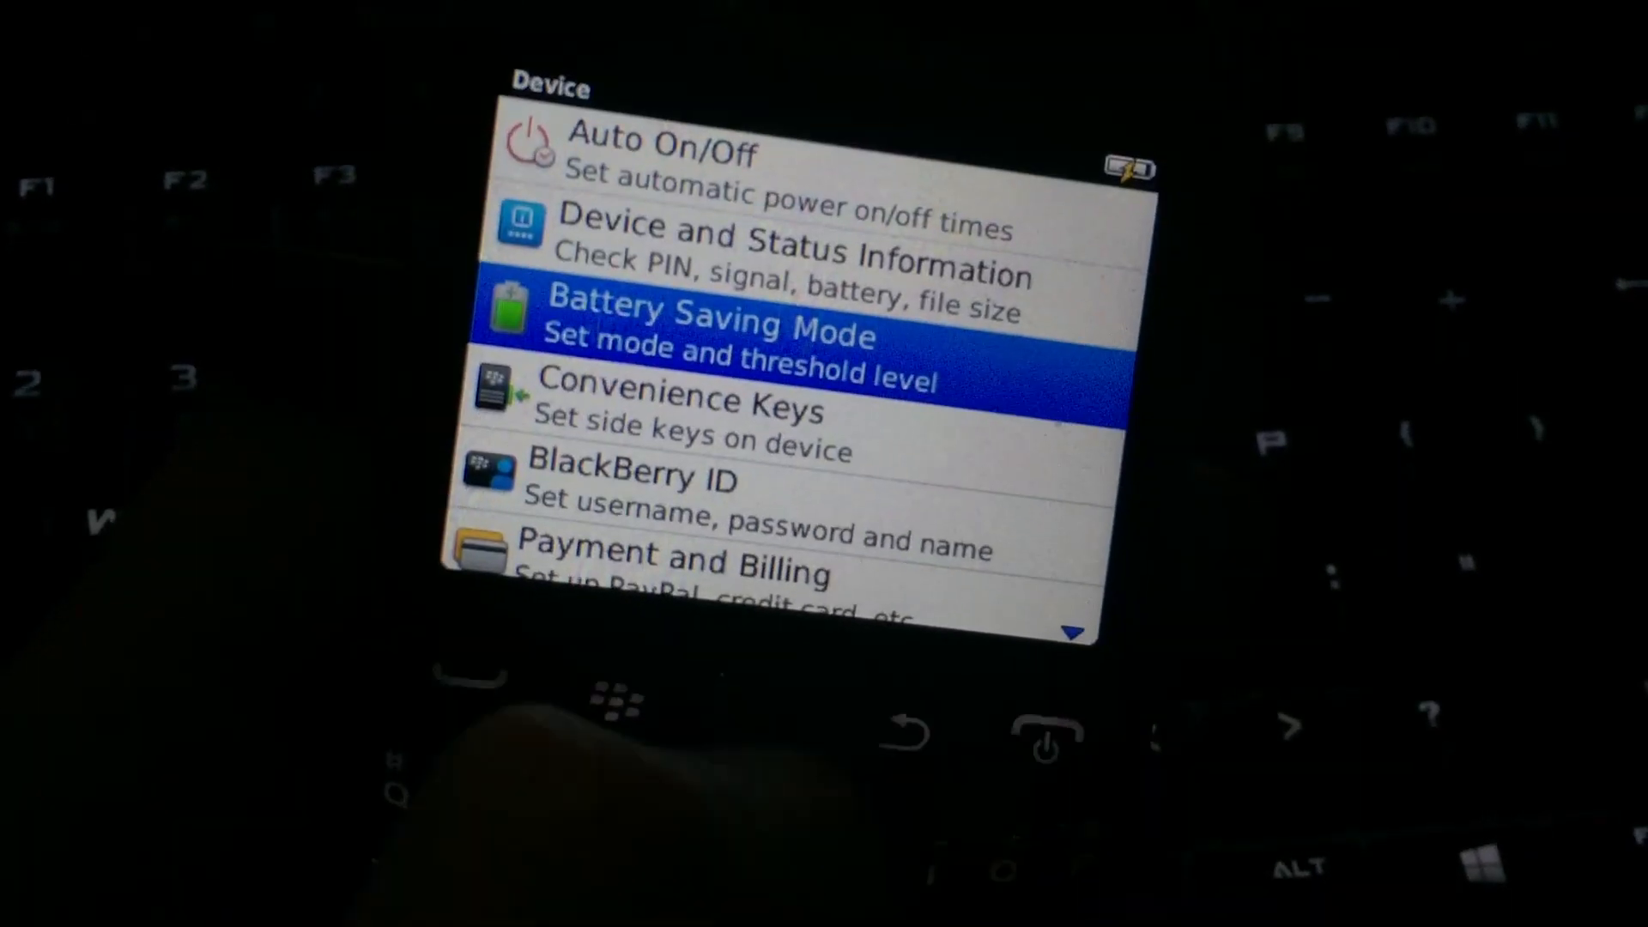
click(662, 173)
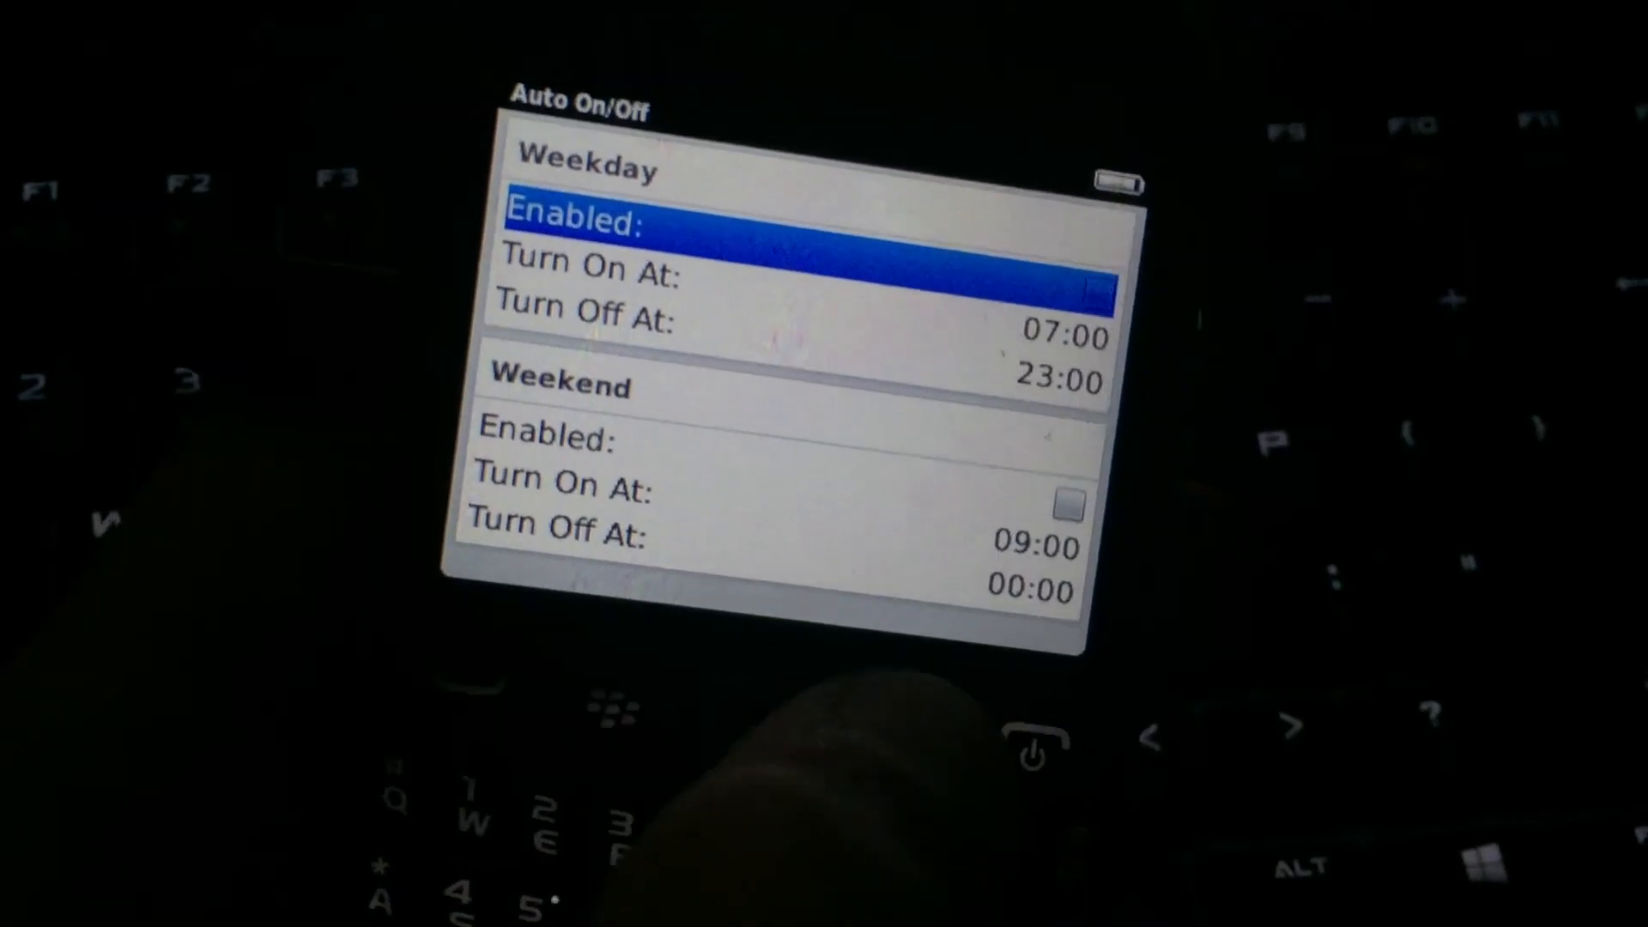